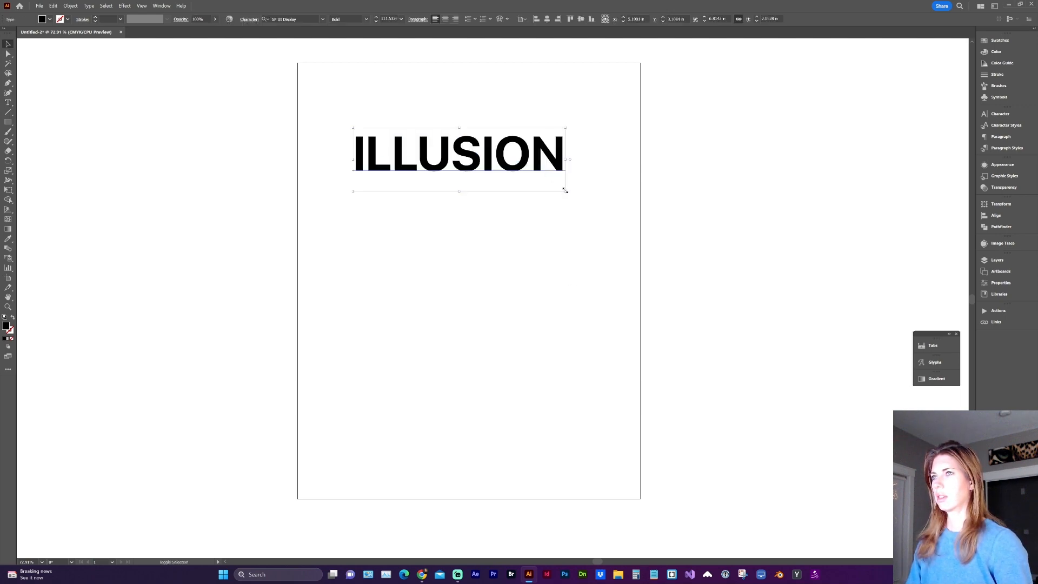
- Enlarge the bold ILLUSION text slightly with its bounding-box handle
drag(566, 190, 582, 196)
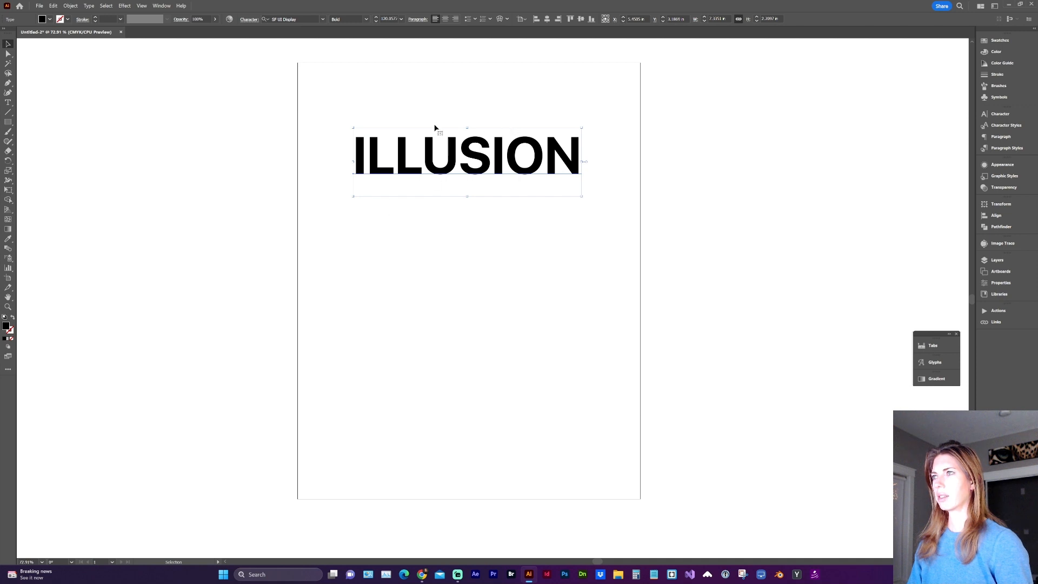
mouse_move(435, 173)
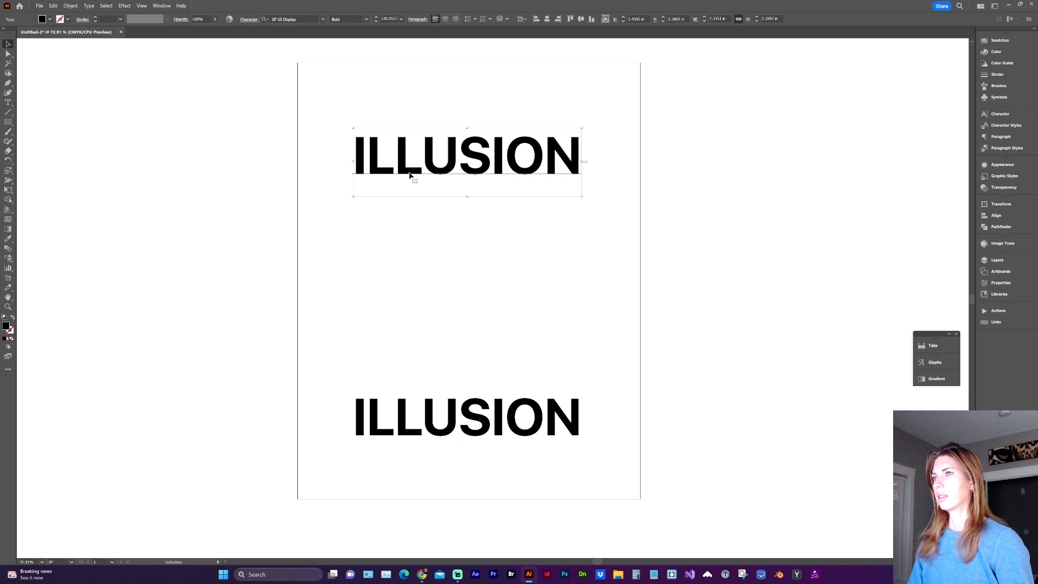
mouse_move(394, 137)
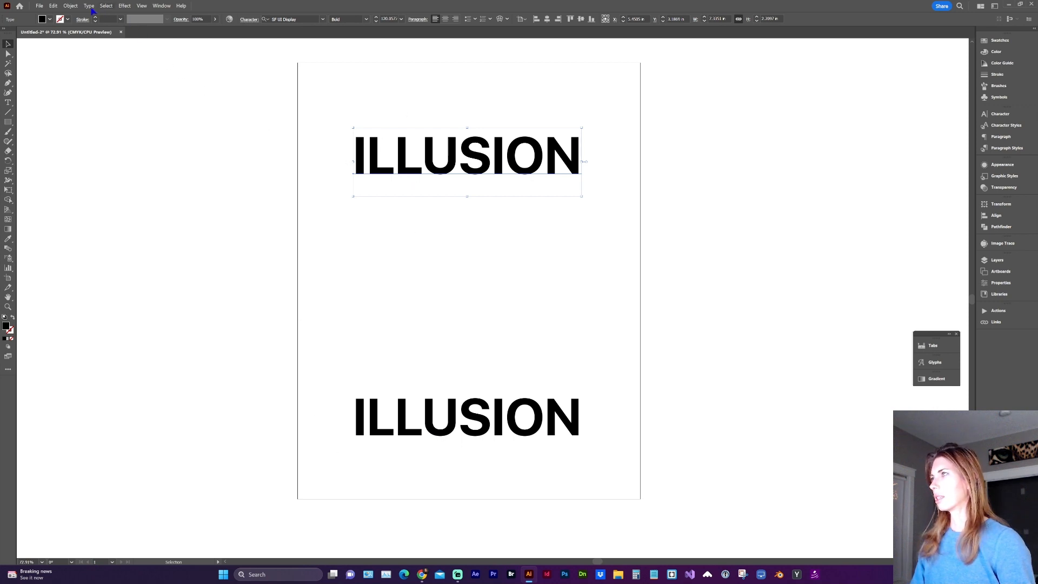
- Apply a Warp effect with Style Wave, Vertical direction and a softened Bend to the top ILLUSION text
click(123, 6)
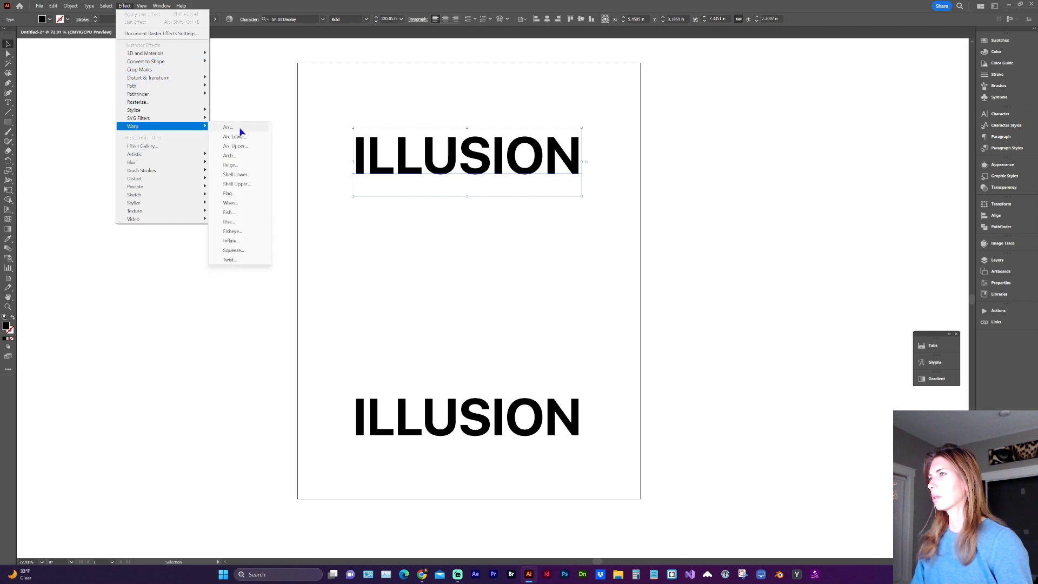
click(230, 203)
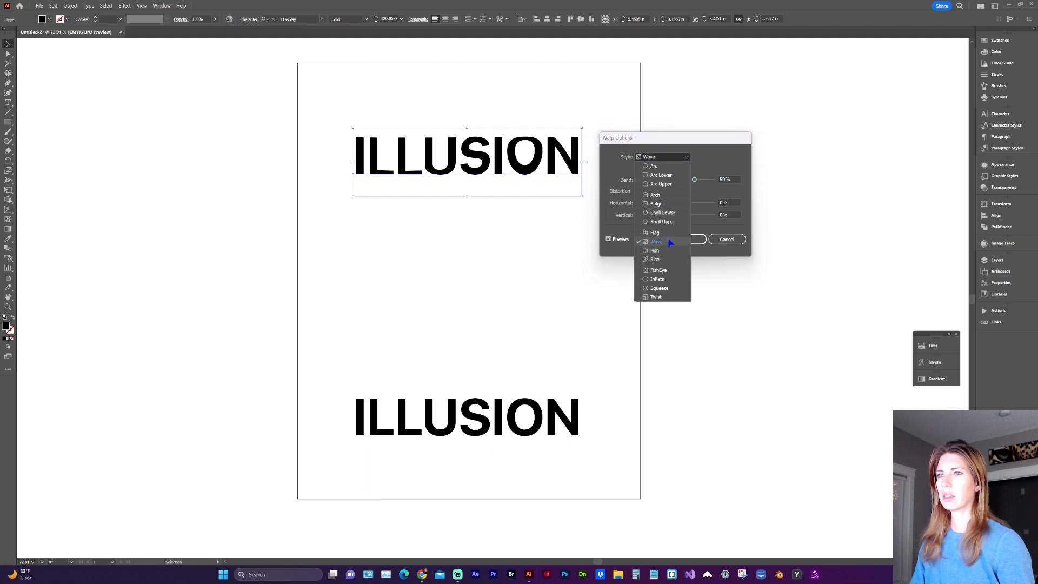
click(655, 242)
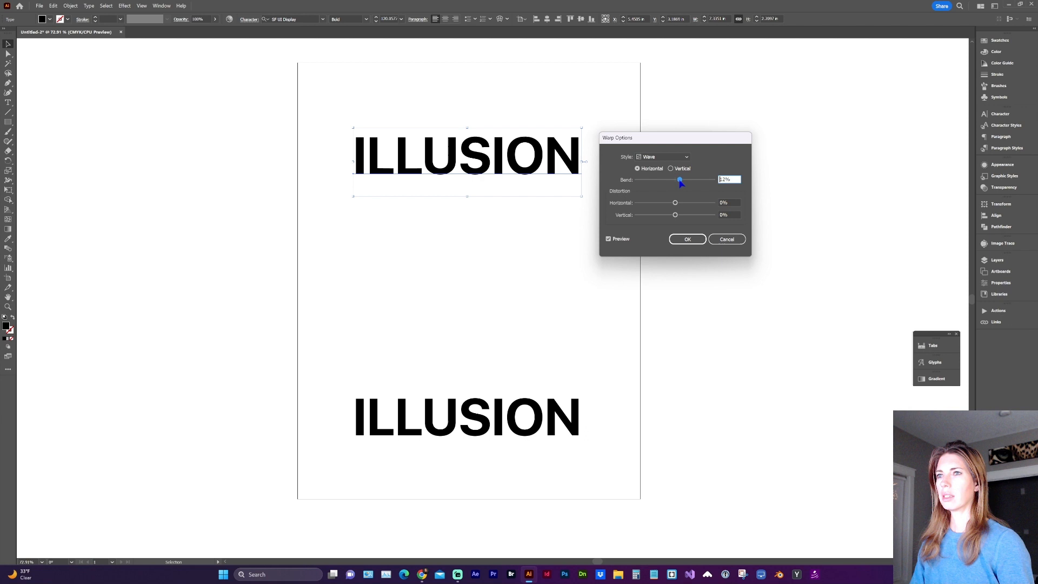
drag(680, 180, 689, 179)
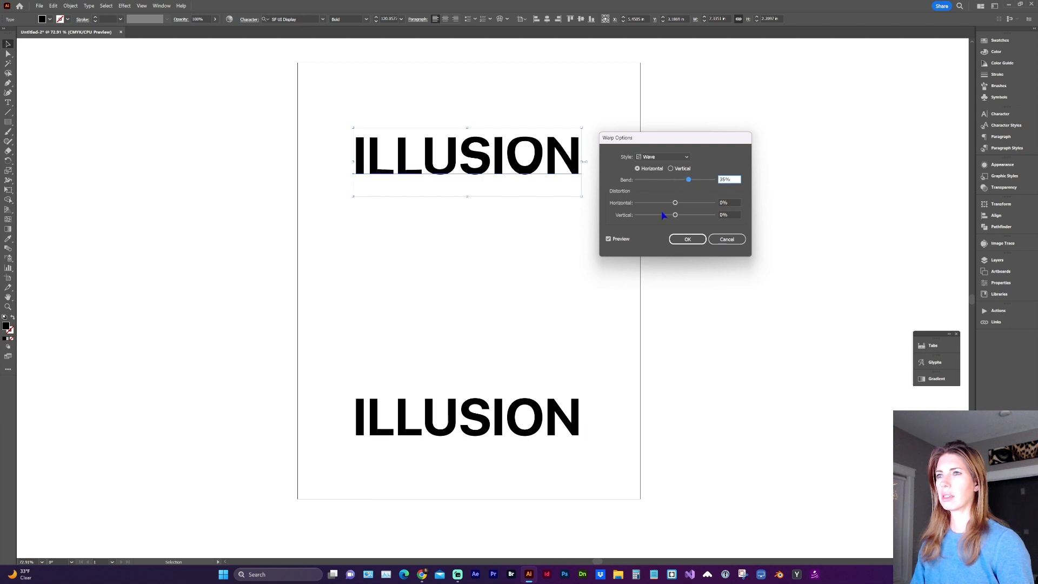
click(671, 169)
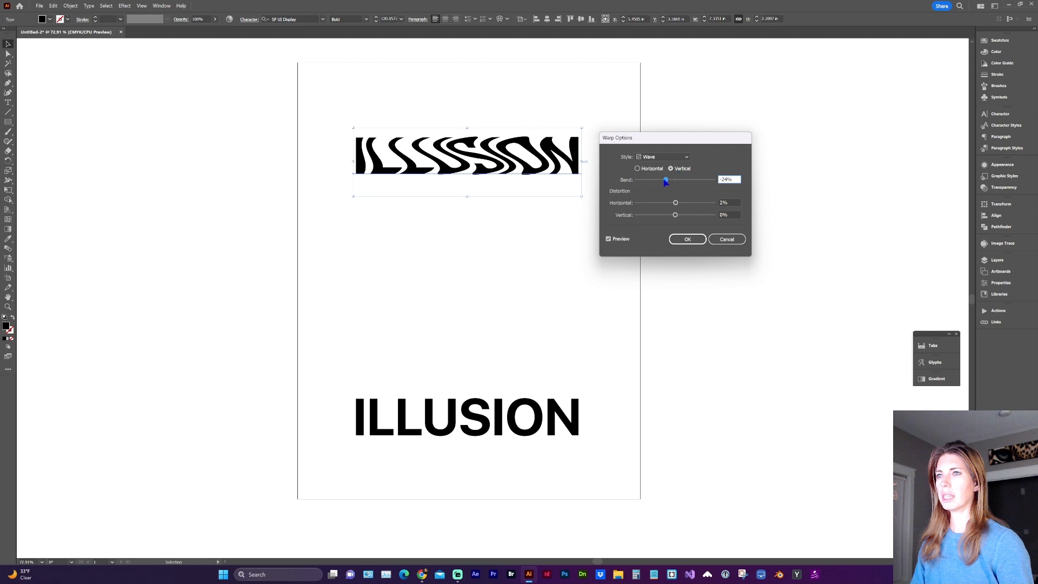
drag(665, 180, 674, 179)
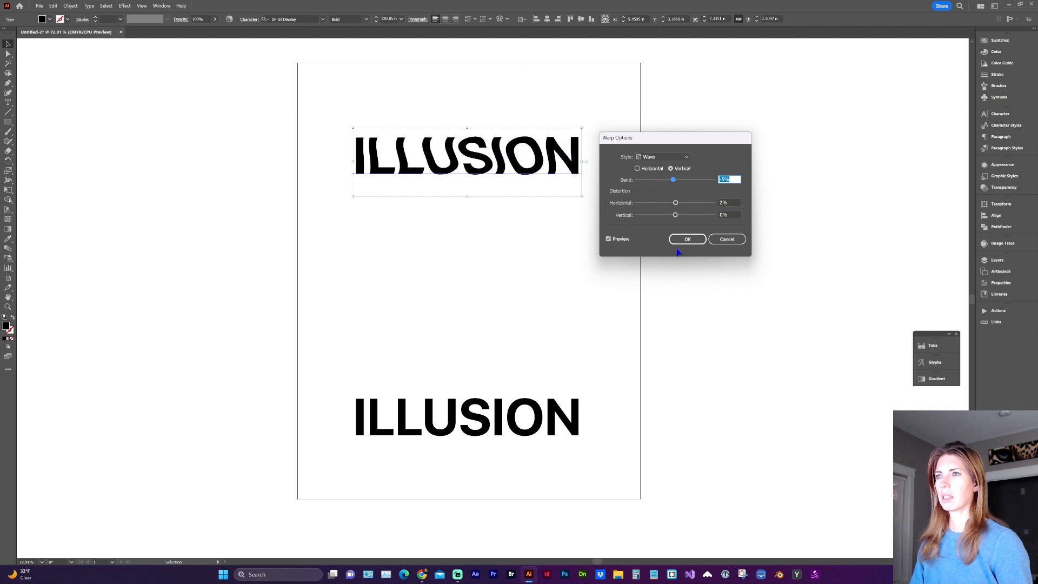
click(686, 239)
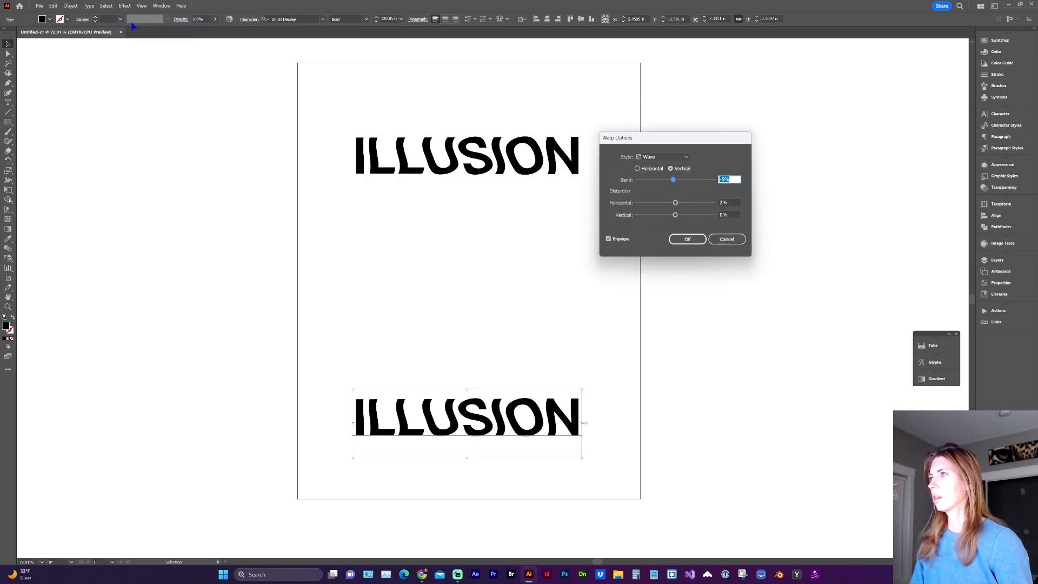
- Give the bottom ILLUSION copy a much stronger vertical Wave bend and confirm it
drag(673, 179, 664, 179)
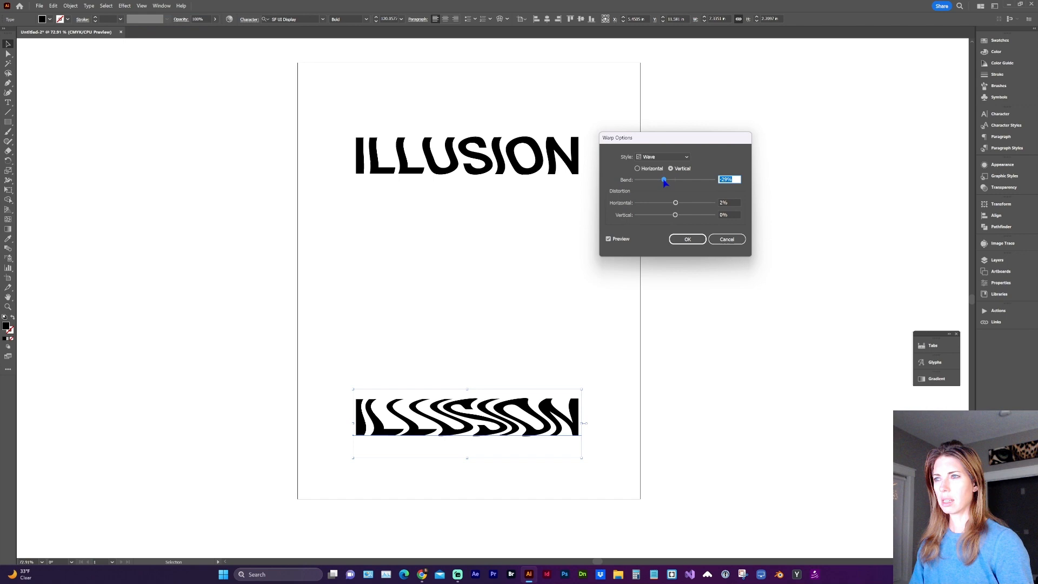
drag(675, 180, 669, 180)
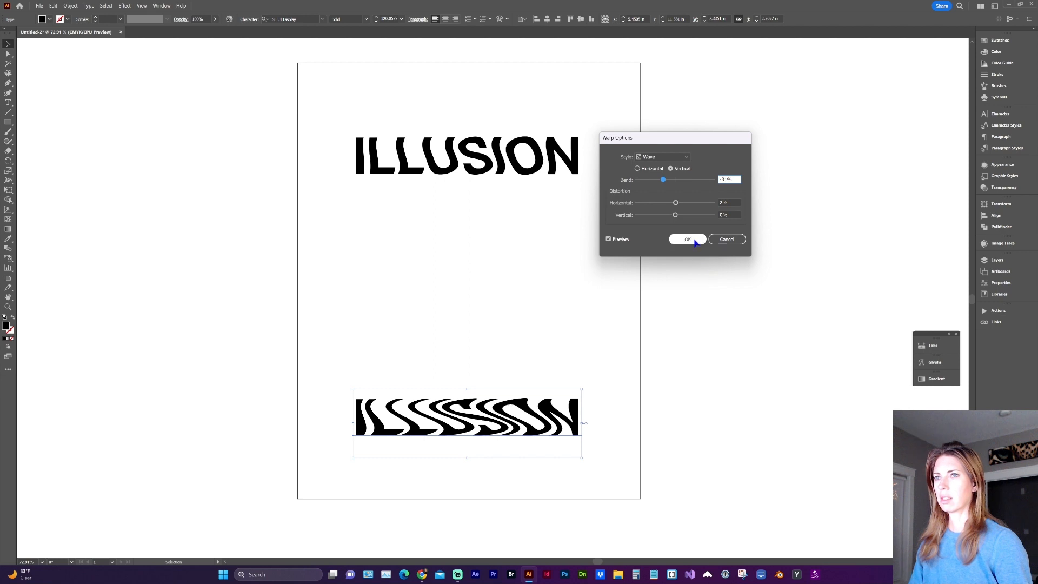
click(688, 239)
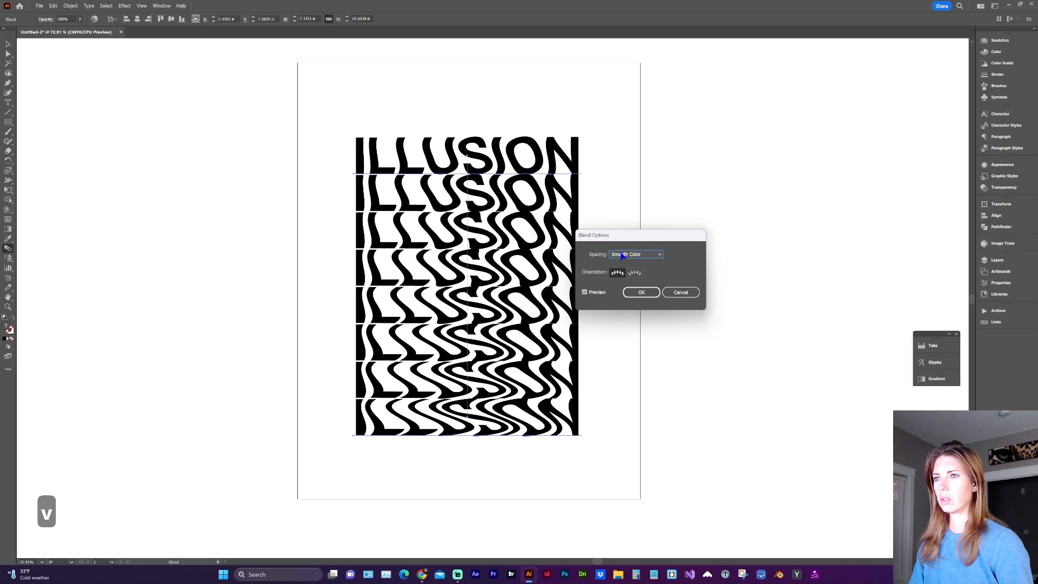
- Set the blend spacing to Specified Steps so six ILLUSION rows progress from gentle to heavy waves
click(635, 254)
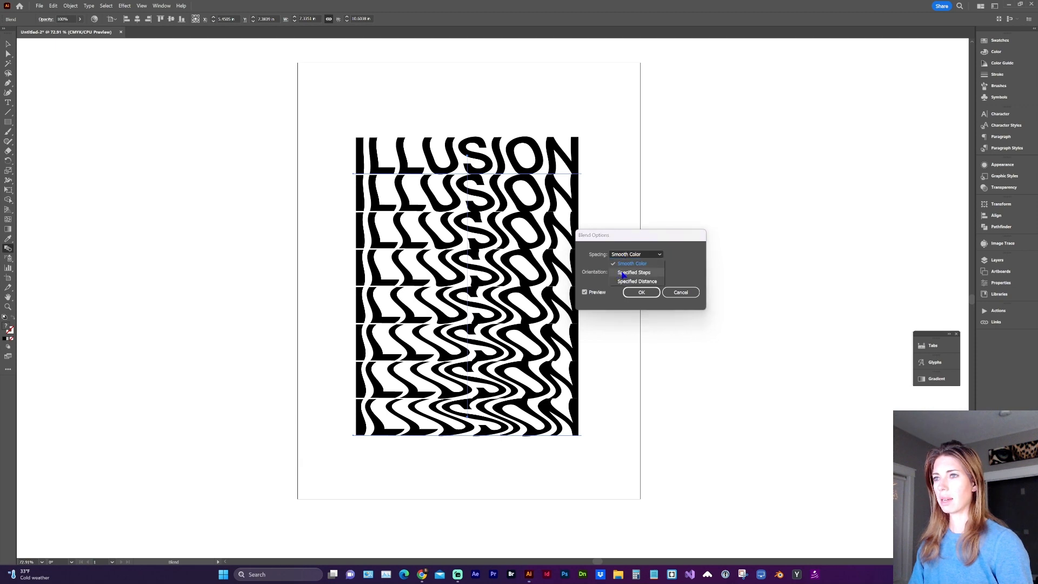
click(633, 273)
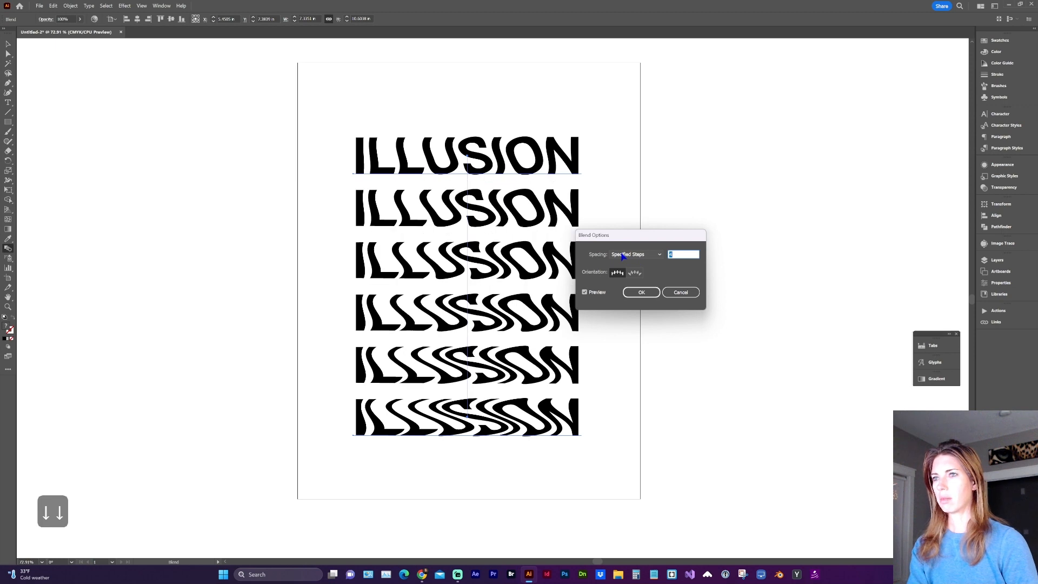
click(640, 292)
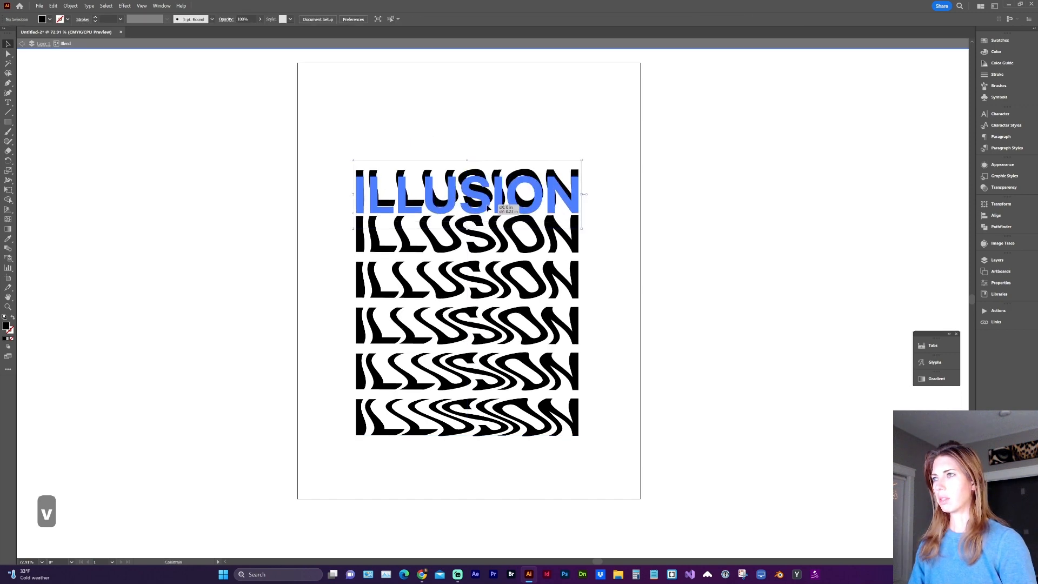
- Move the top ILLUSION row of the blend downward to tighten the stack
drag(467, 194, 468, 215)
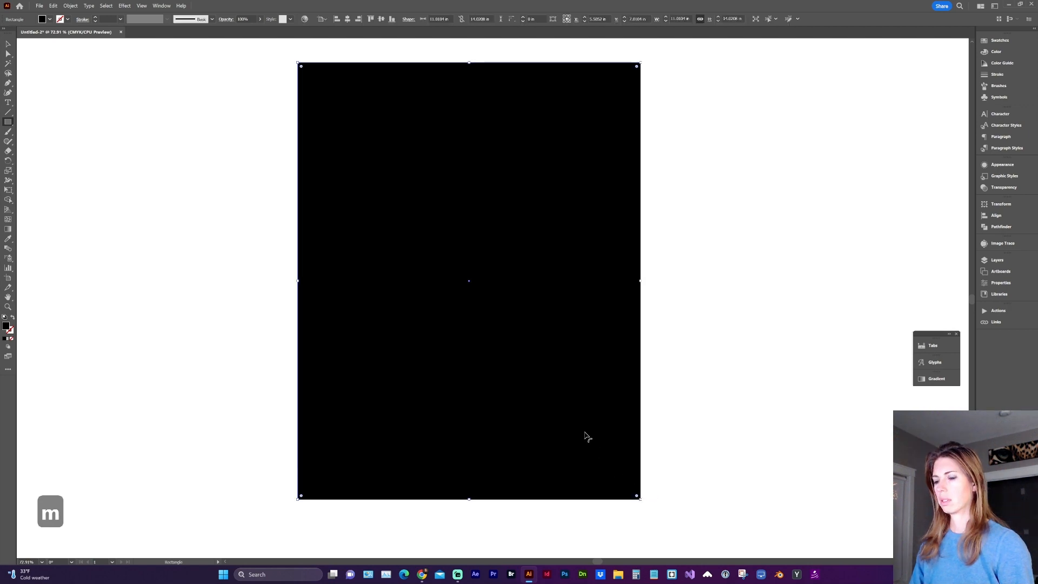
- Send the black page rectangle to the back and make the blended ILLUSION text white
key(ctrl+shift+[)
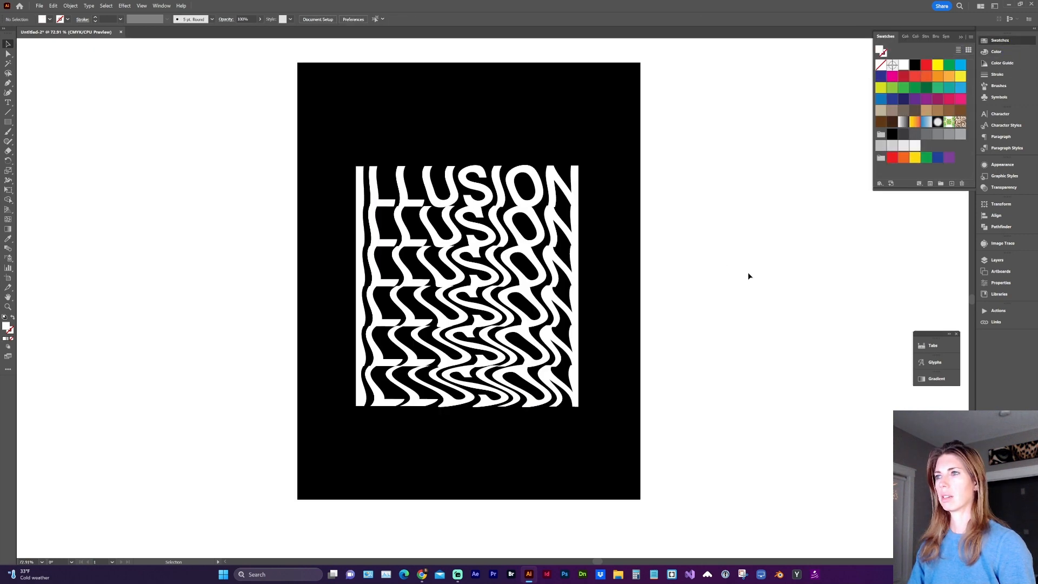
click(467, 185)
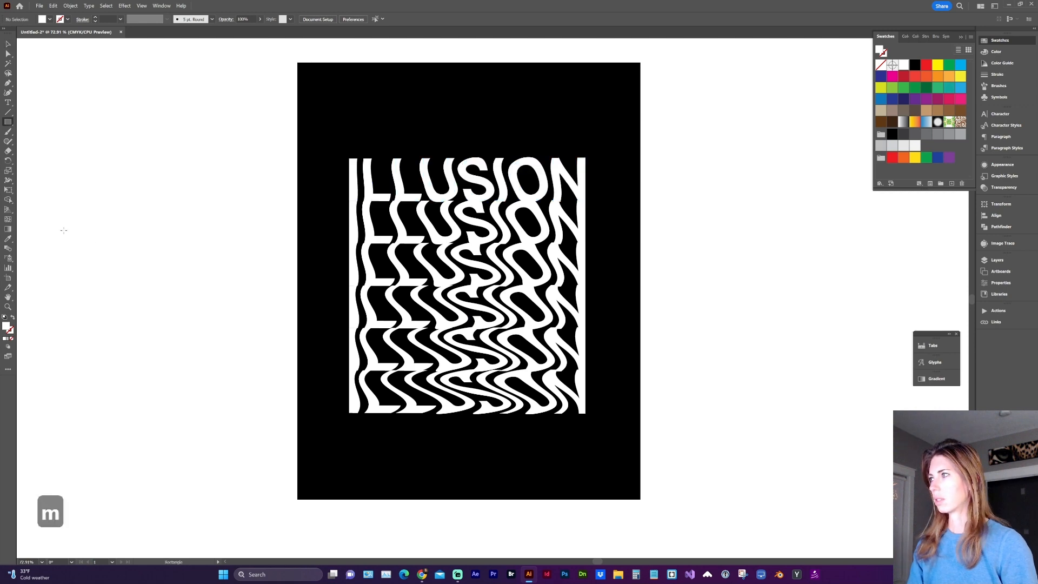
- Draw a thin bar across the text below the top row and give it a gradient fill
drag(344, 197, 594, 211)
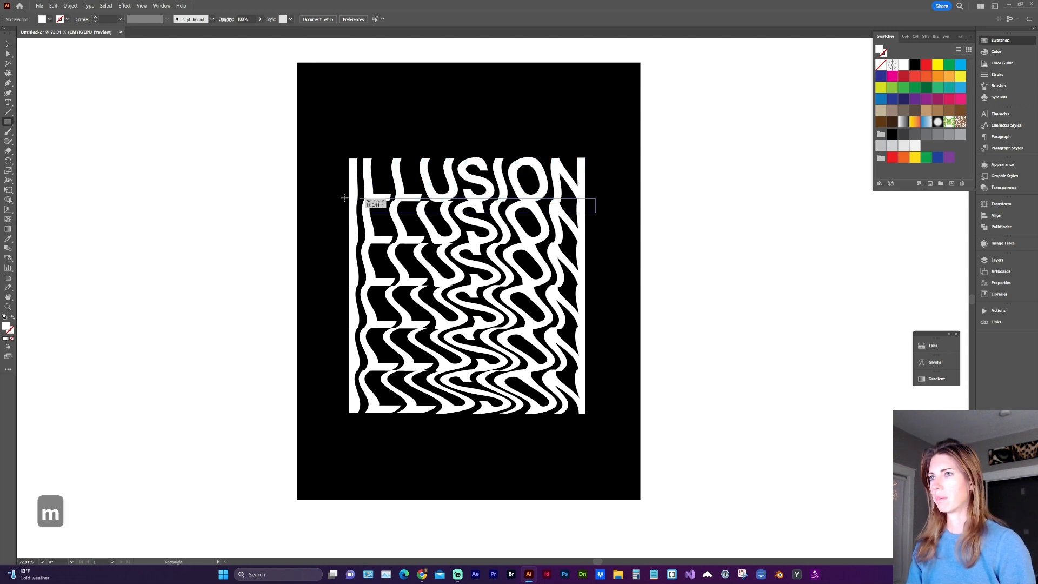
drag(344, 197, 593, 211)
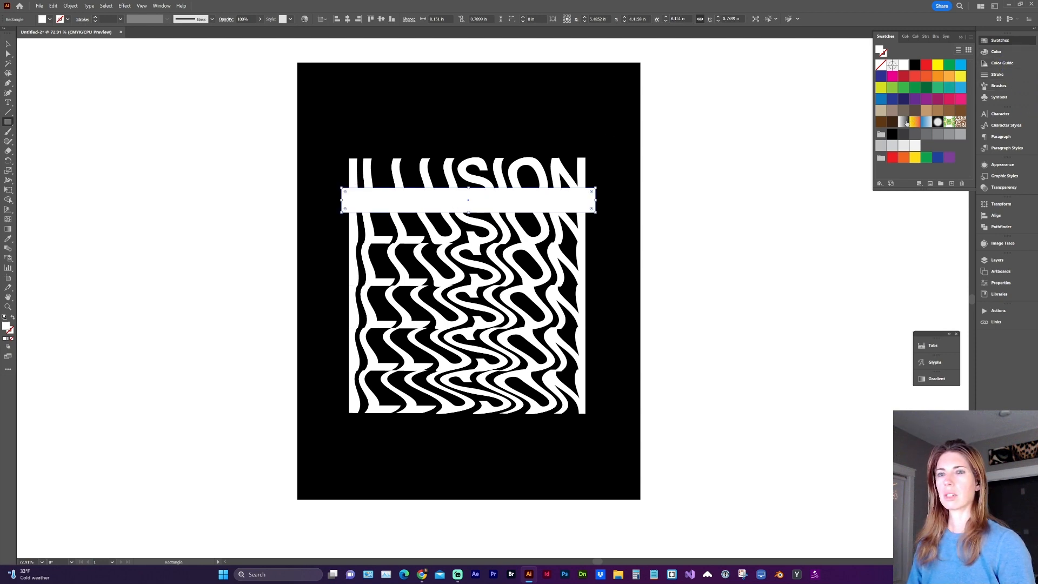
click(893, 122)
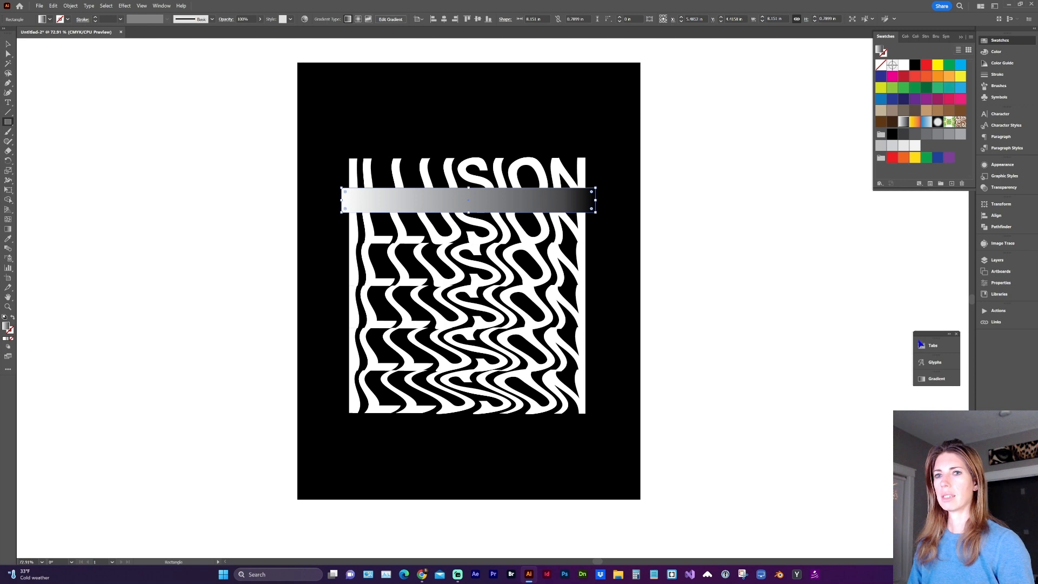
click(936, 379)
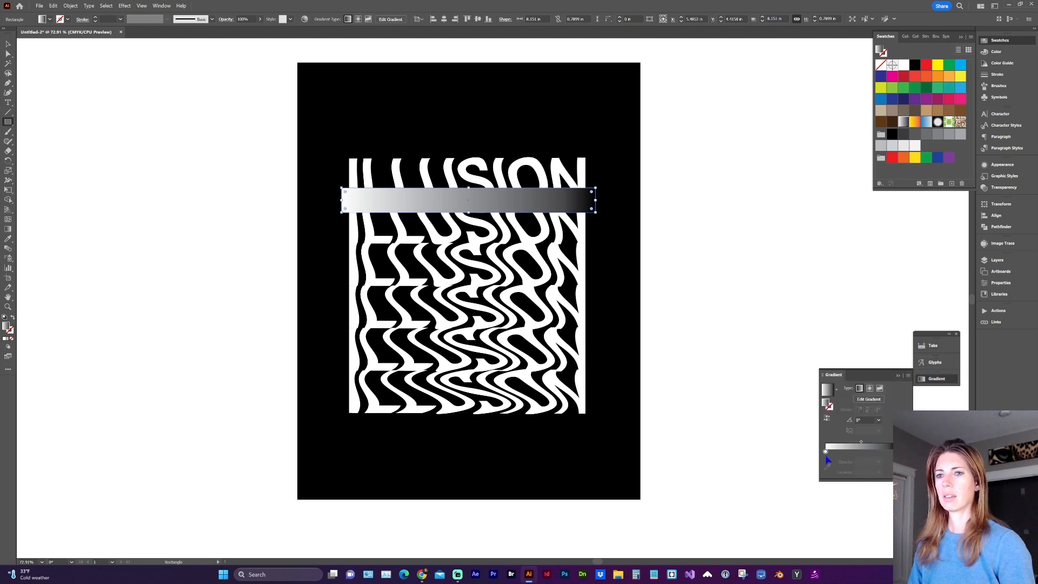
- Set the gradient angle to 90° and shift the dark stop toward the bar's middle
click(825, 451)
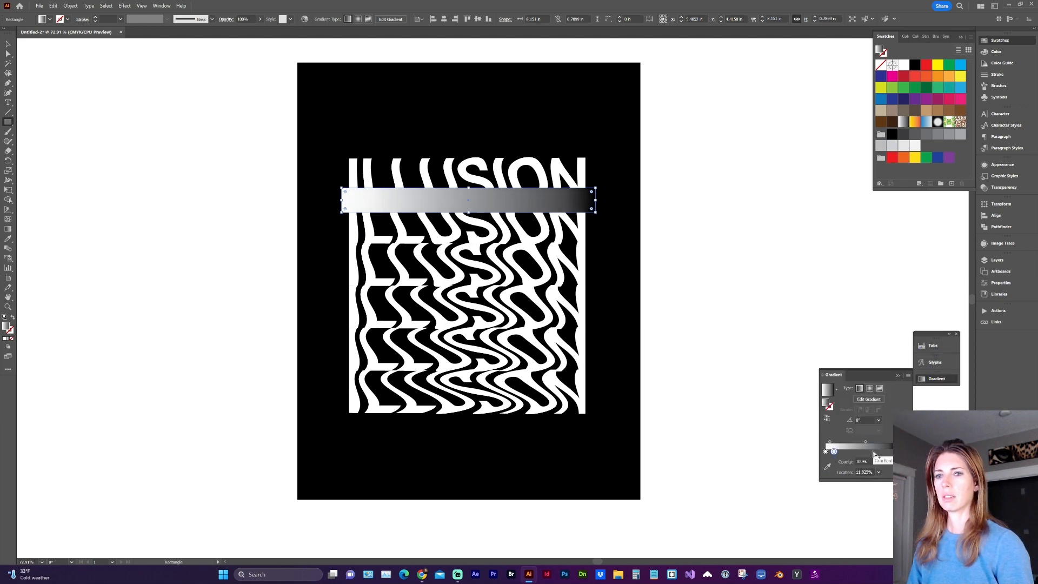
drag(831, 451, 858, 451)
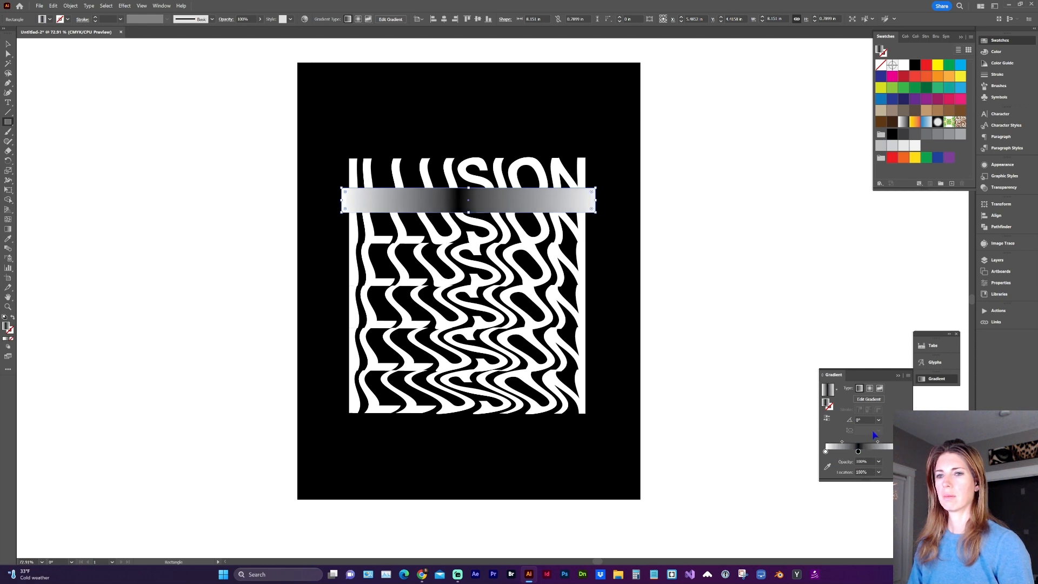
click(869, 419)
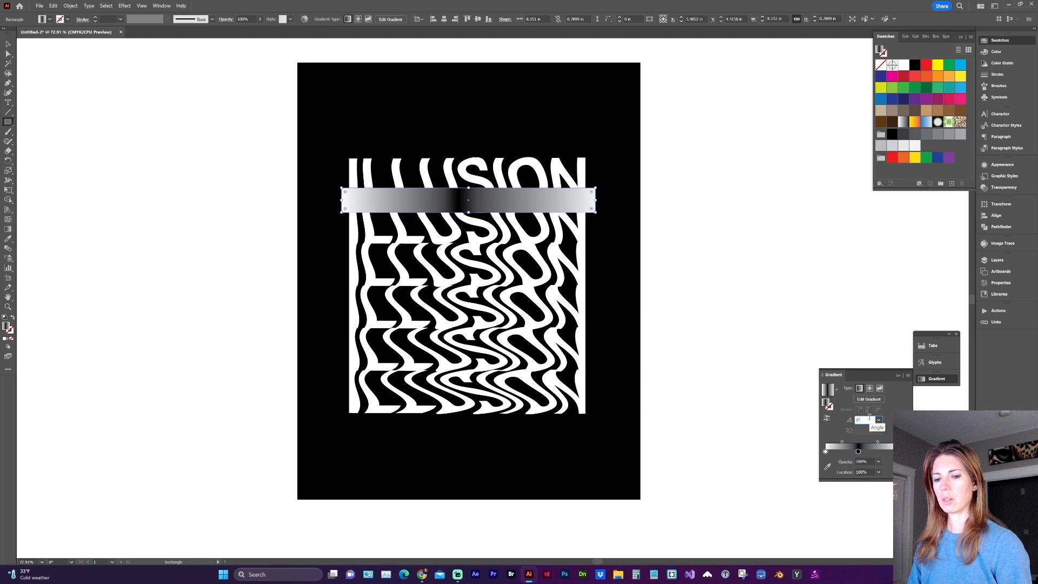
text(90)
key(Return)
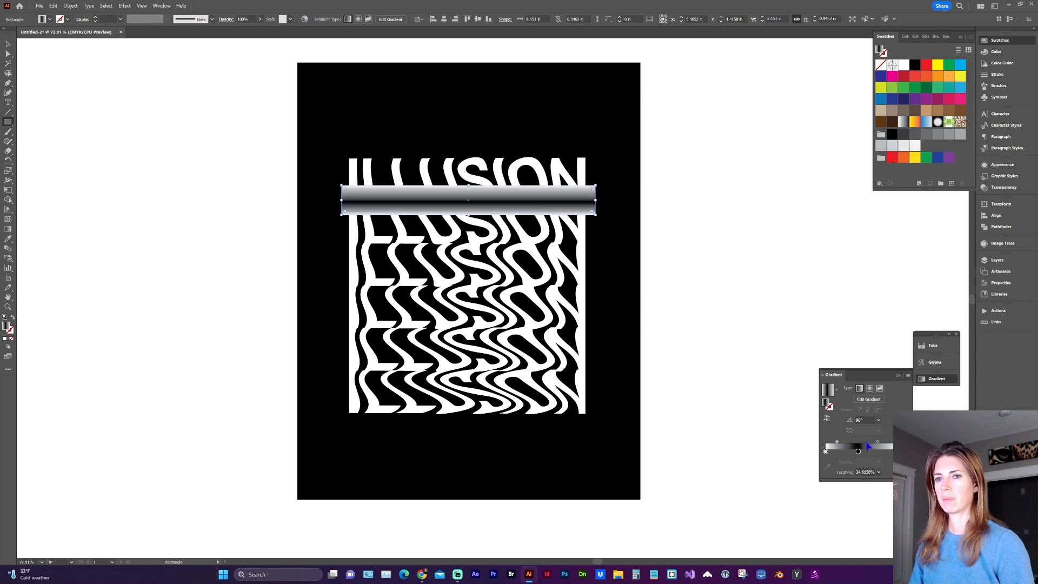
drag(858, 451, 867, 451)
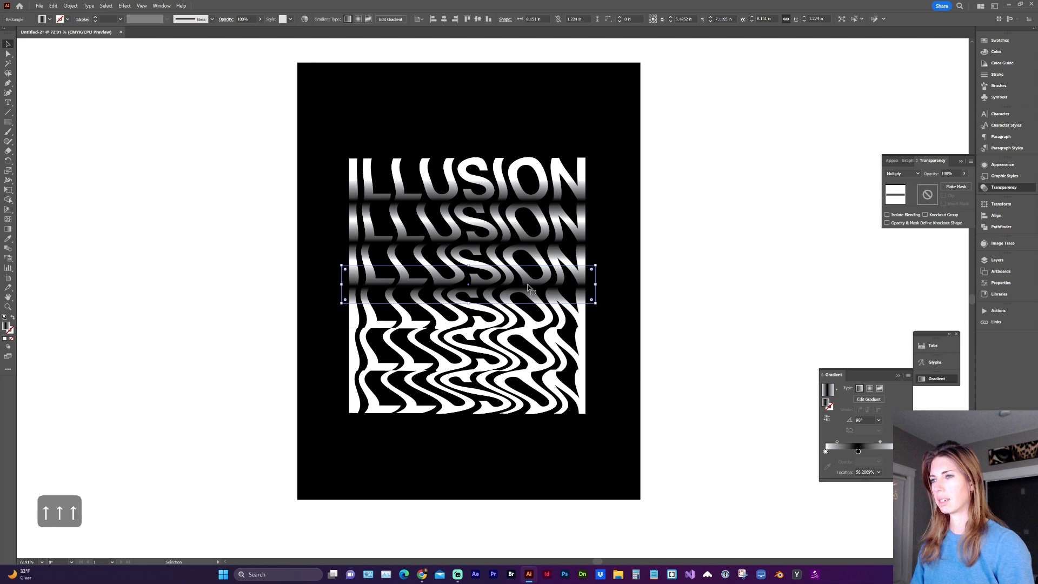
- Copy the multiplied gradient bar over a lower row and deselect to view the finished poster
drag(467, 288, 467, 329)
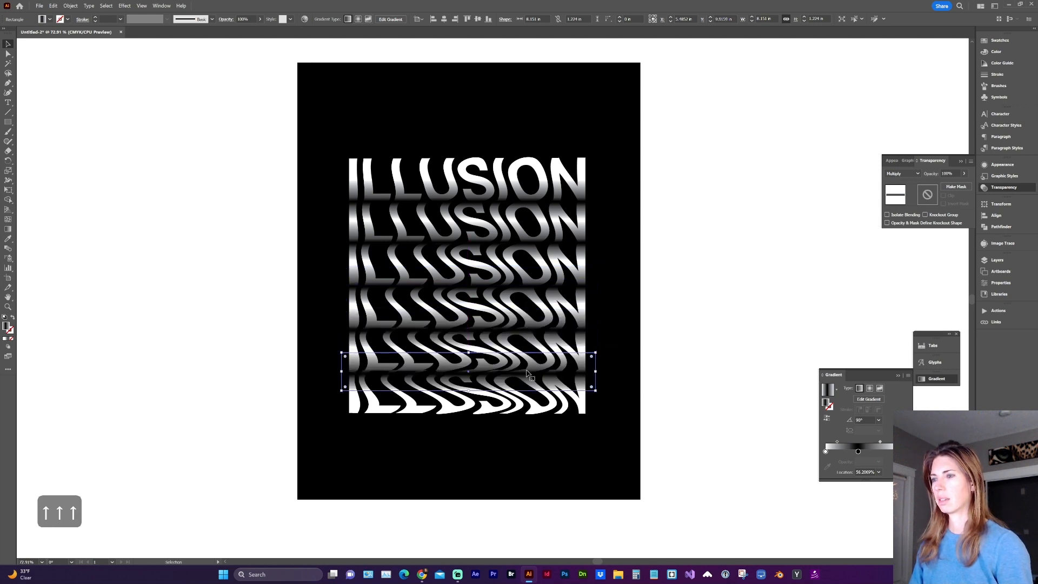
click(594, 433)
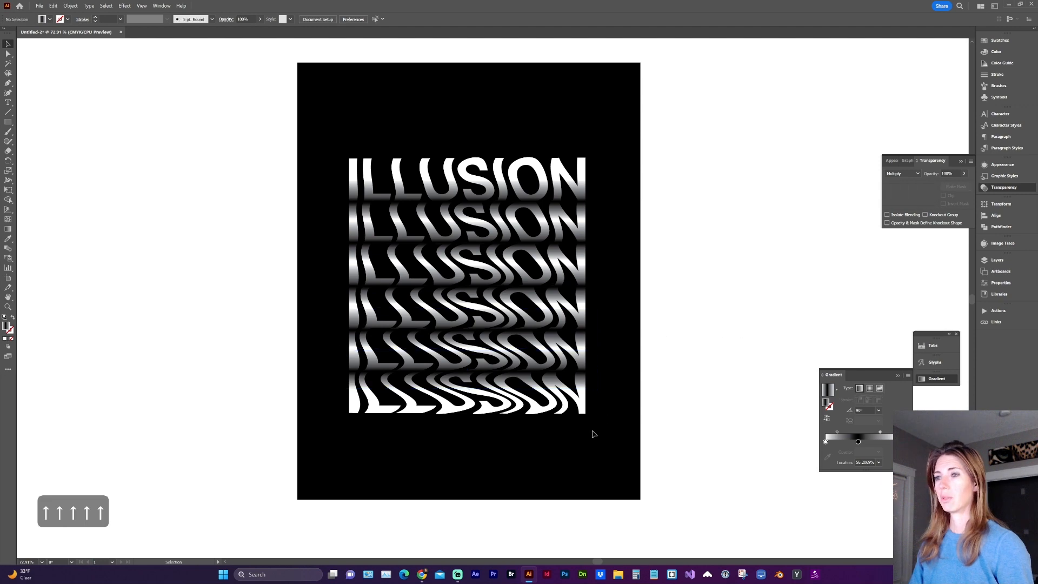